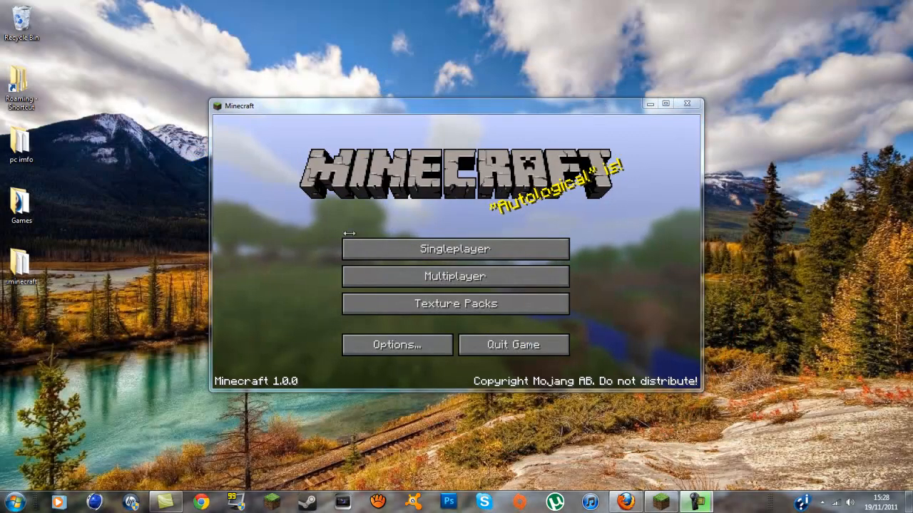
mouse_move(303, 384)
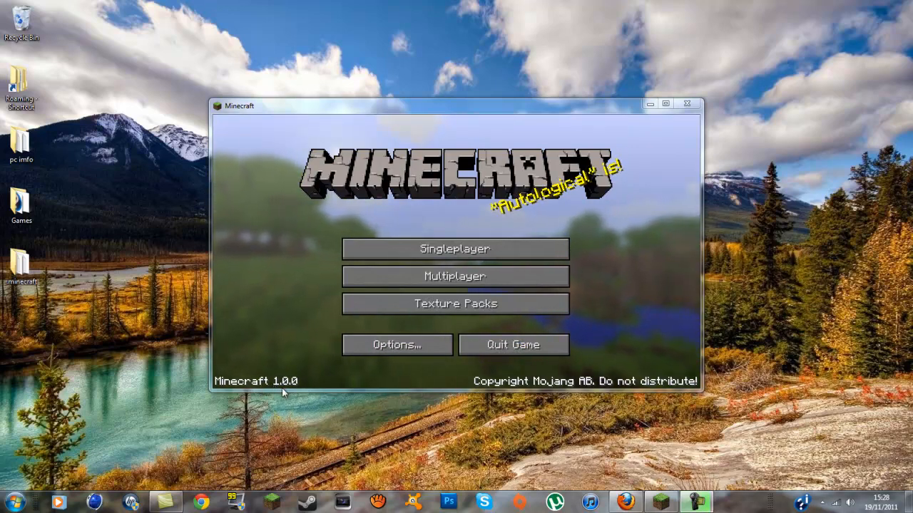
mouse_move(454, 302)
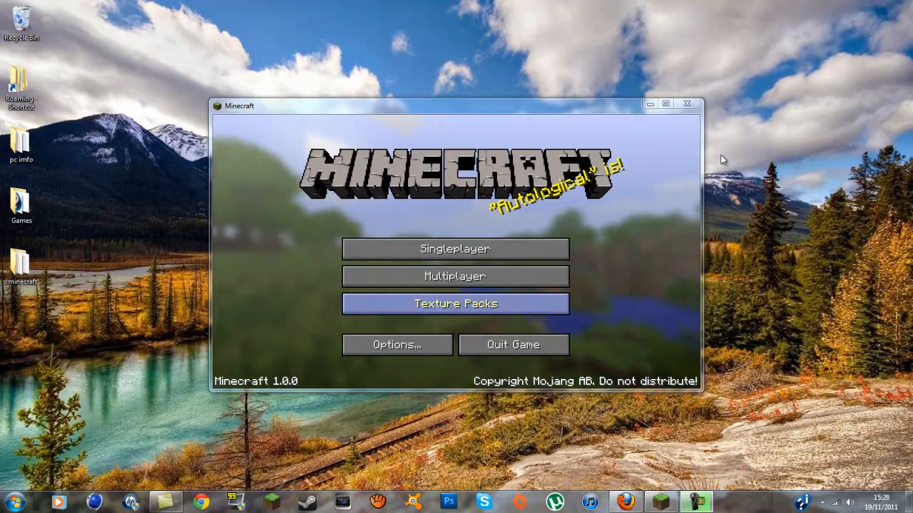
mouse_move(715, 239)
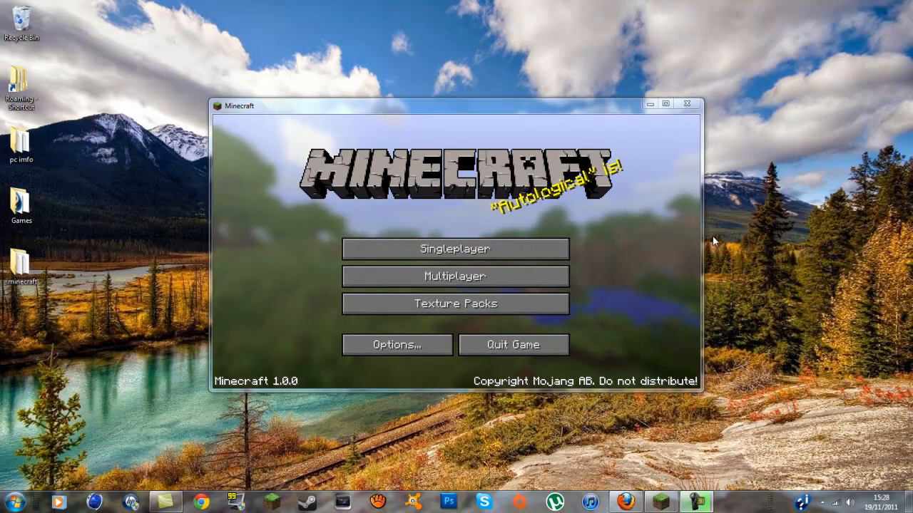
mouse_move(104, 308)
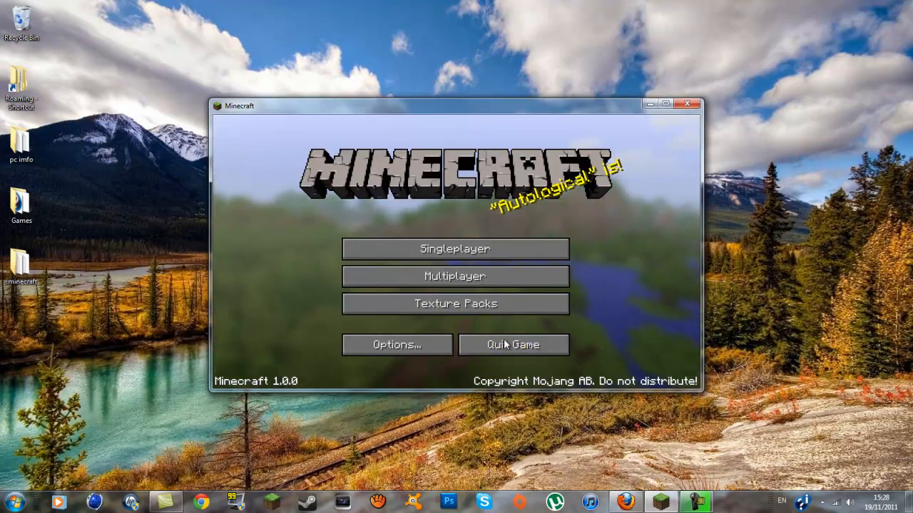
mouse_move(454, 304)
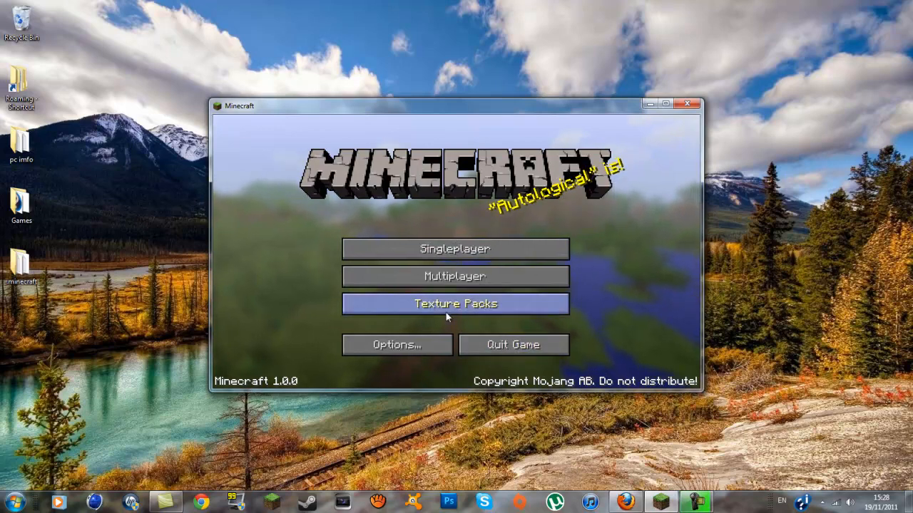
mouse_move(513, 343)
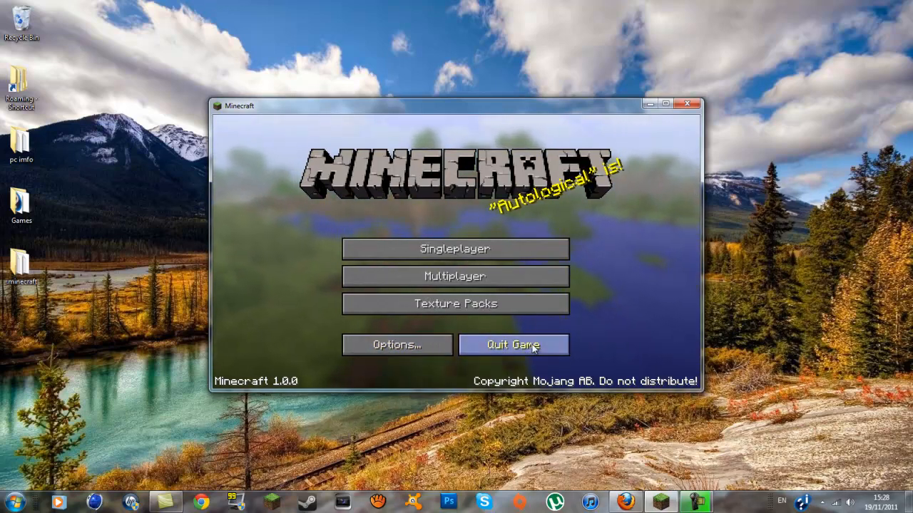
Quit Minecraft, bring up the TooManyItems forum thread in Firefox and start its 'Download for 1.0.0' link.
left_click(514, 343)
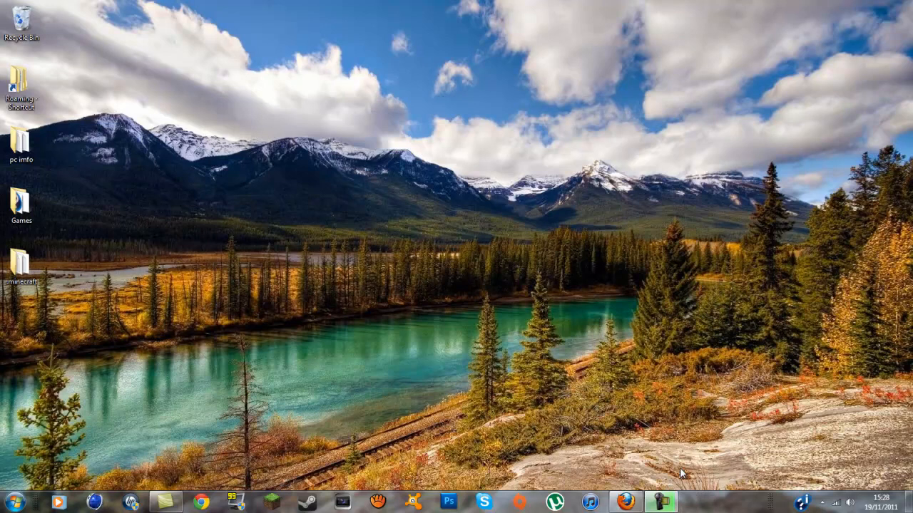
mouse_move(605, 231)
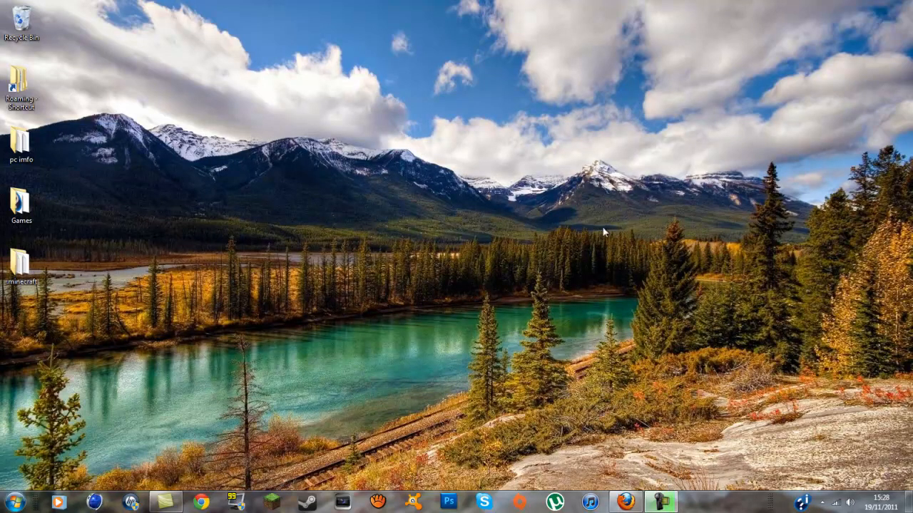
left_click(611, 502)
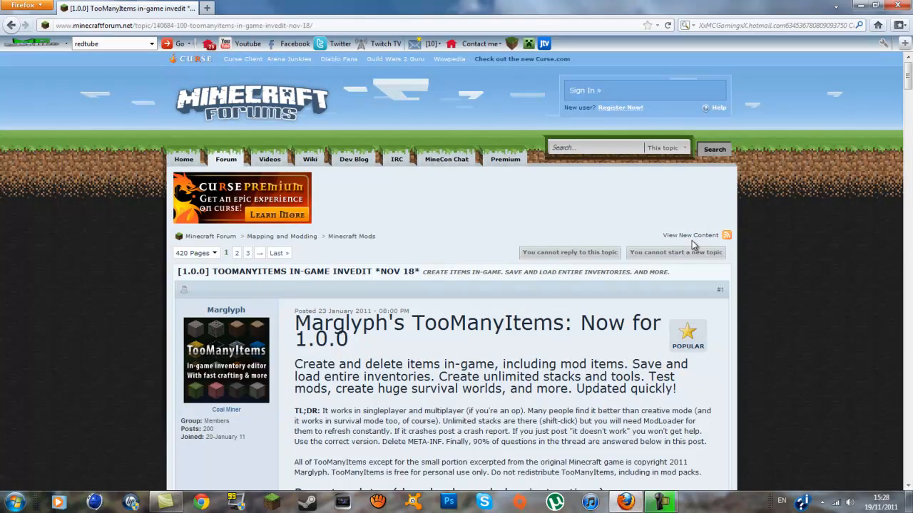
mouse_move(320, 356)
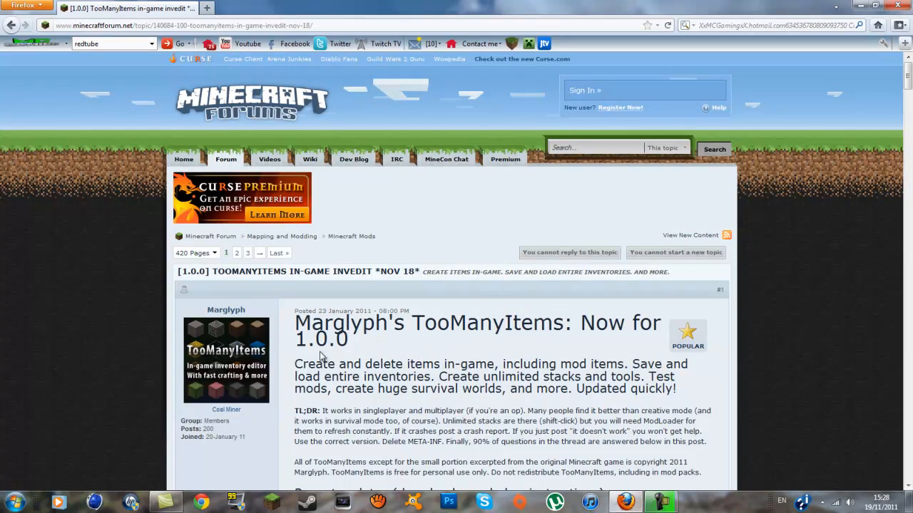
scroll("down", 3)
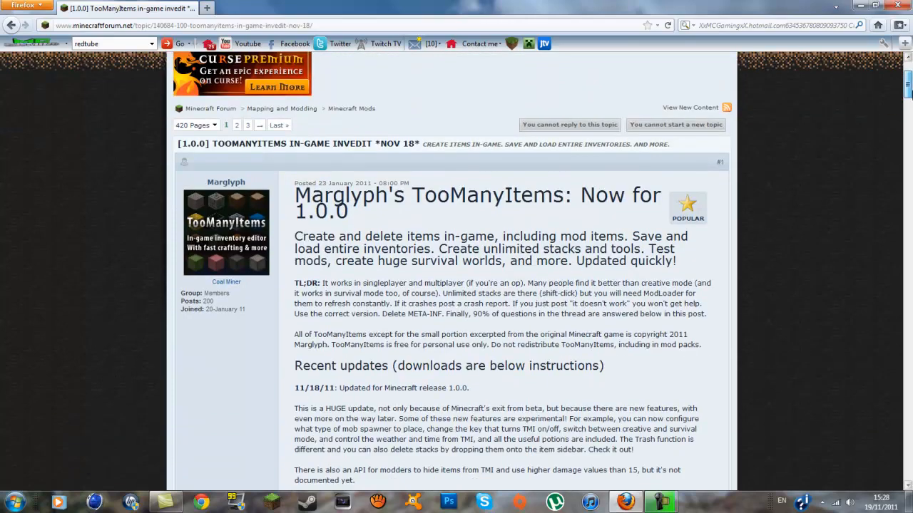
scroll("down", 3)
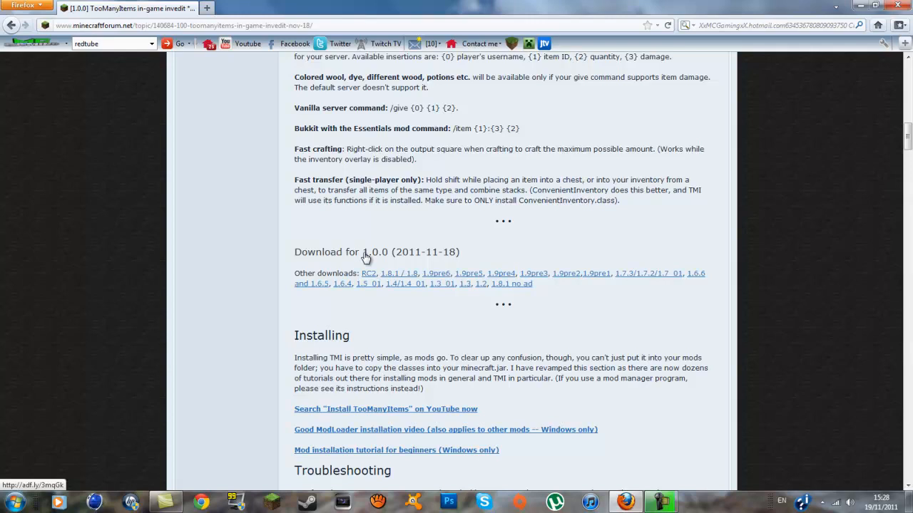
left_click(365, 251)
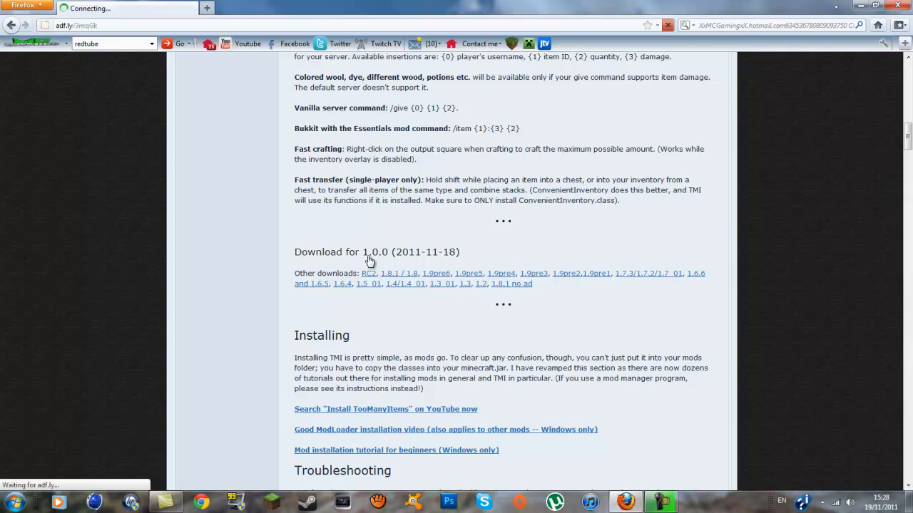
Skip the adf.ly ad, save TooManyItems2011_11_18.zip and dismiss the Downloads window.
left_click(365, 251)
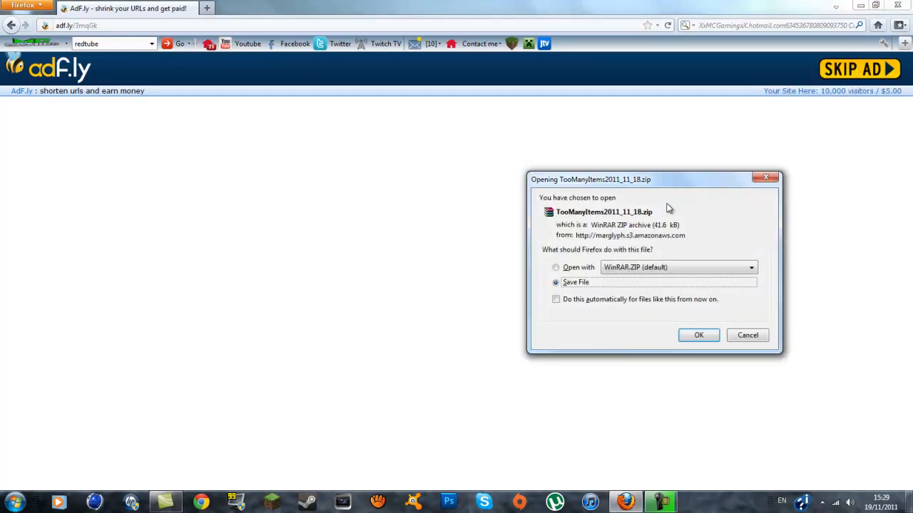
mouse_move(708, 299)
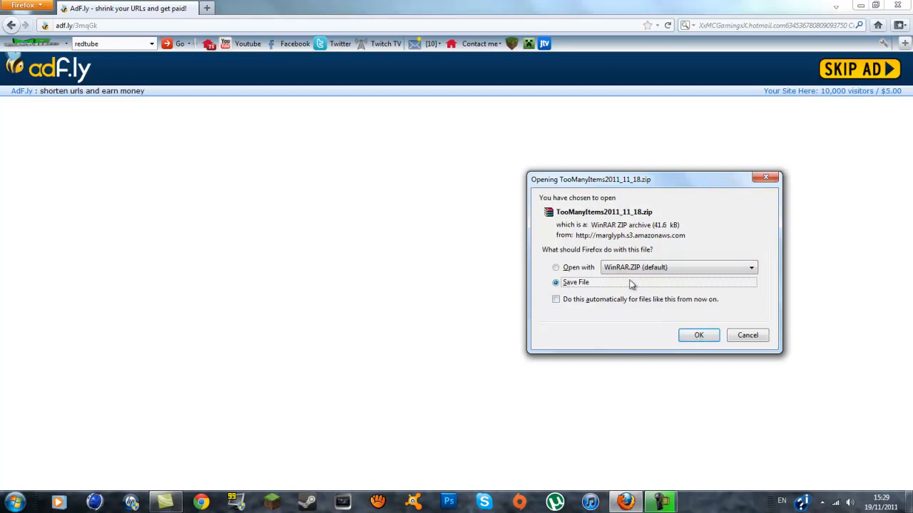
left_click(698, 335)
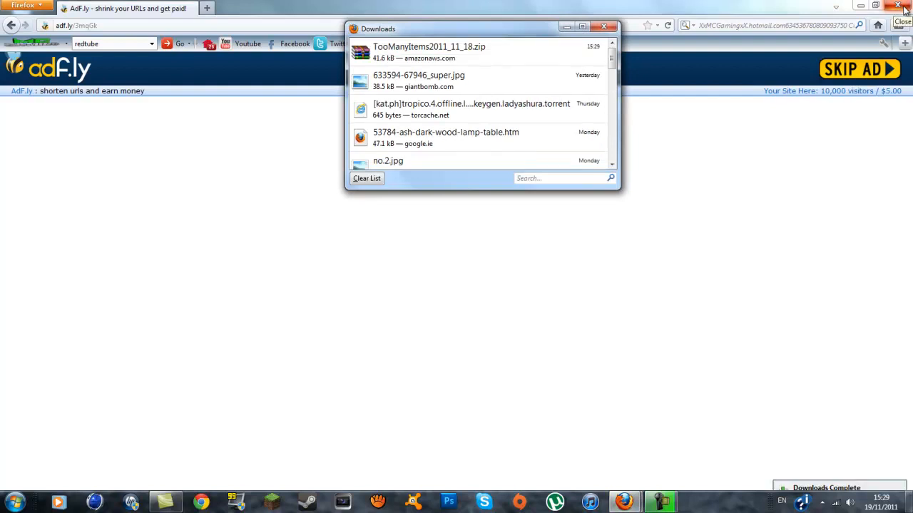
left_click(604, 25)
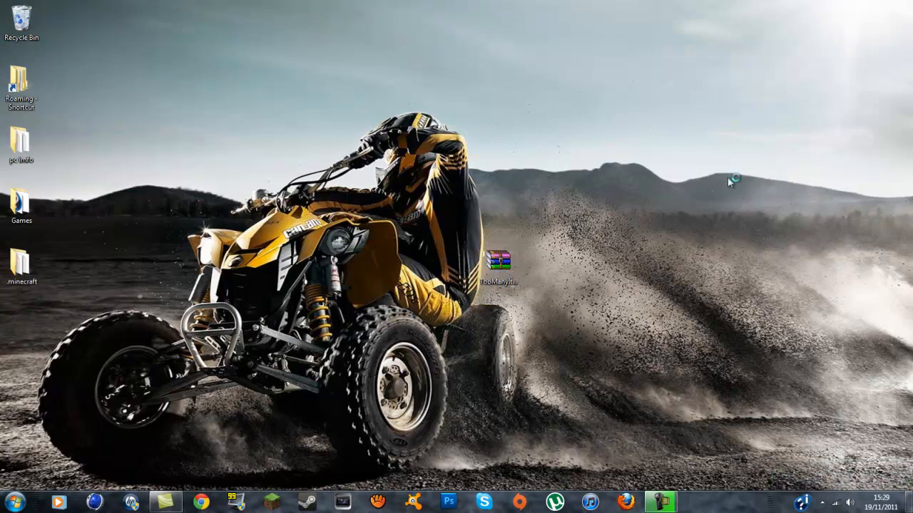
double_click(499, 259)
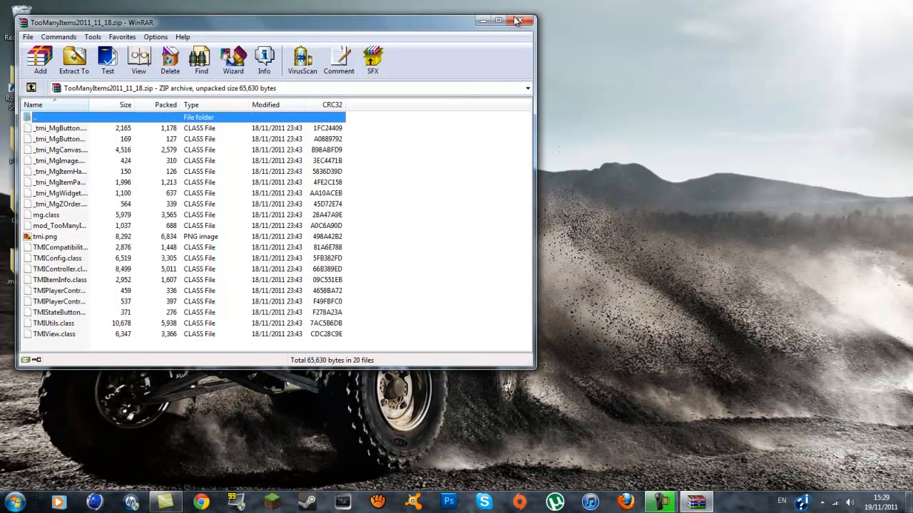
left_click(519, 21)
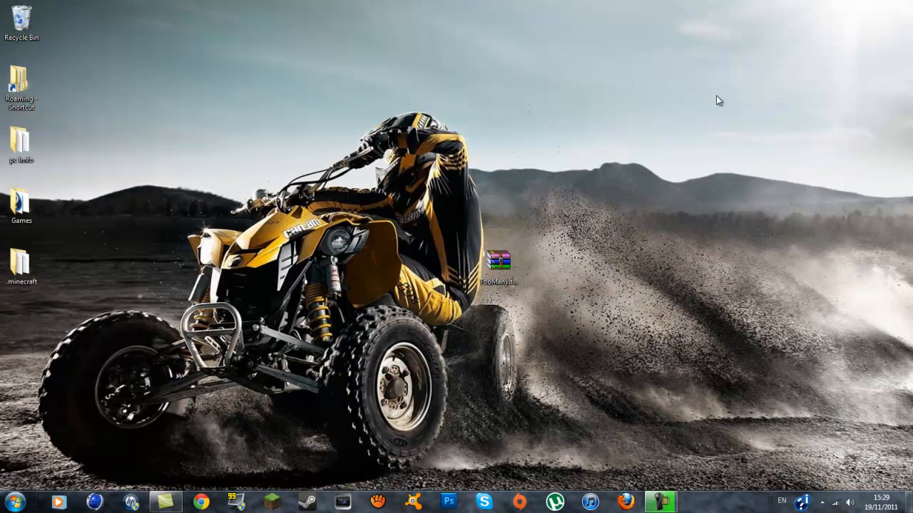
mouse_move(673, 448)
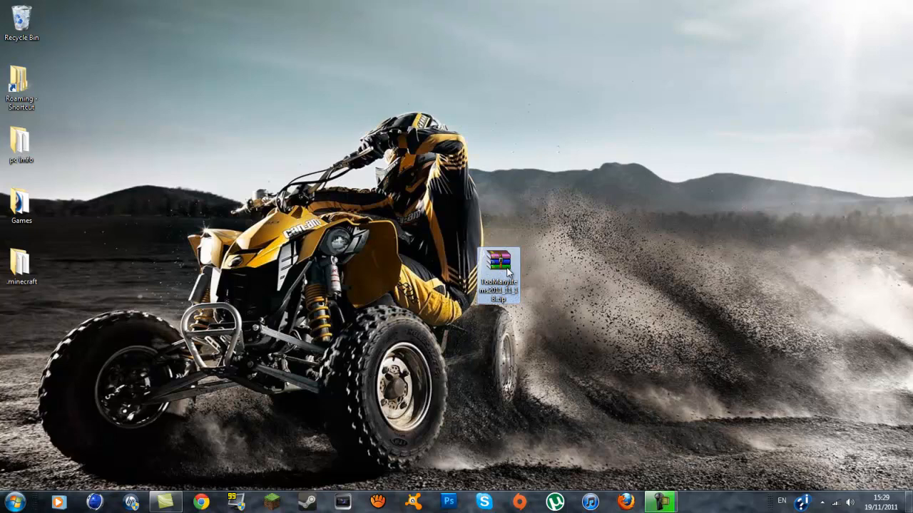
mouse_move(506, 271)
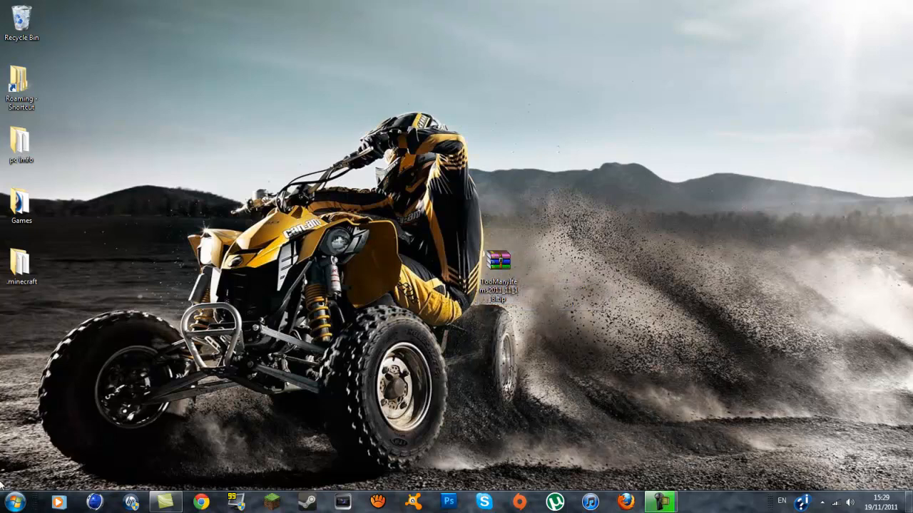
mouse_move(100, 4)
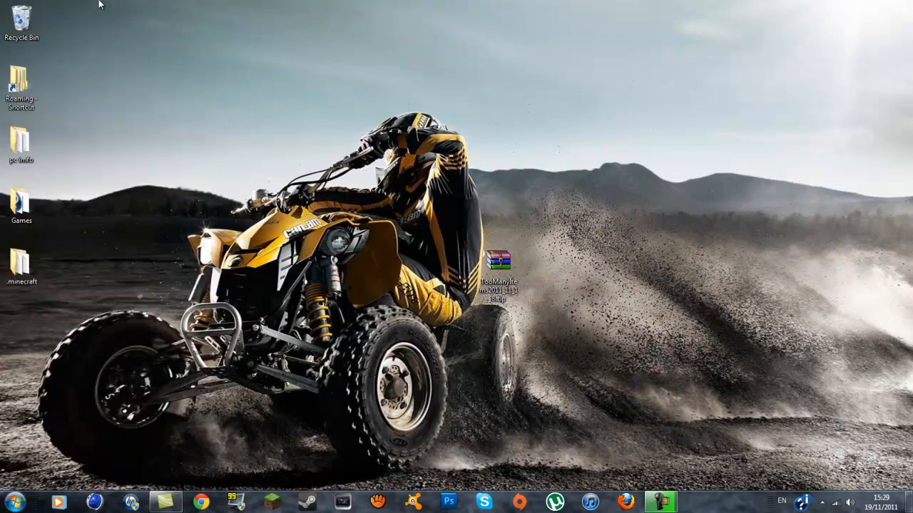
mouse_move(339, 6)
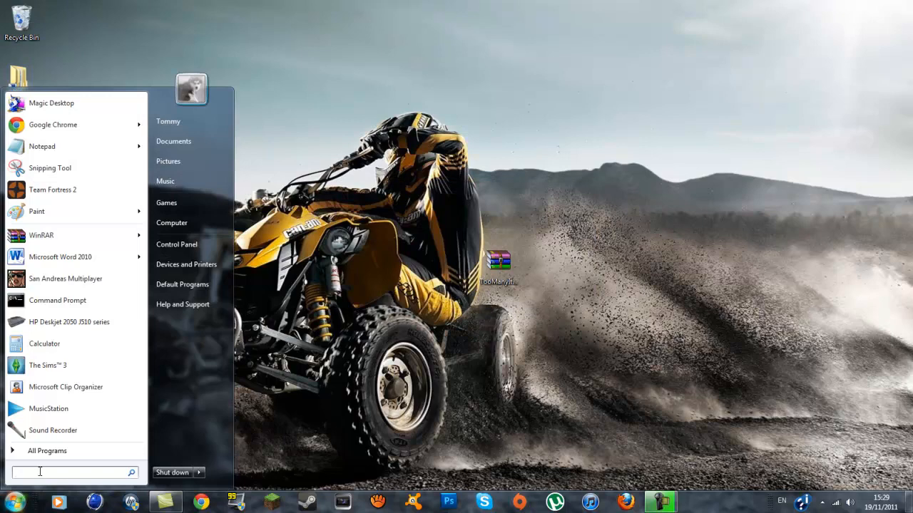
Search the Start menu for %appdata% to find the Roaming folder.
type("%appdata%")
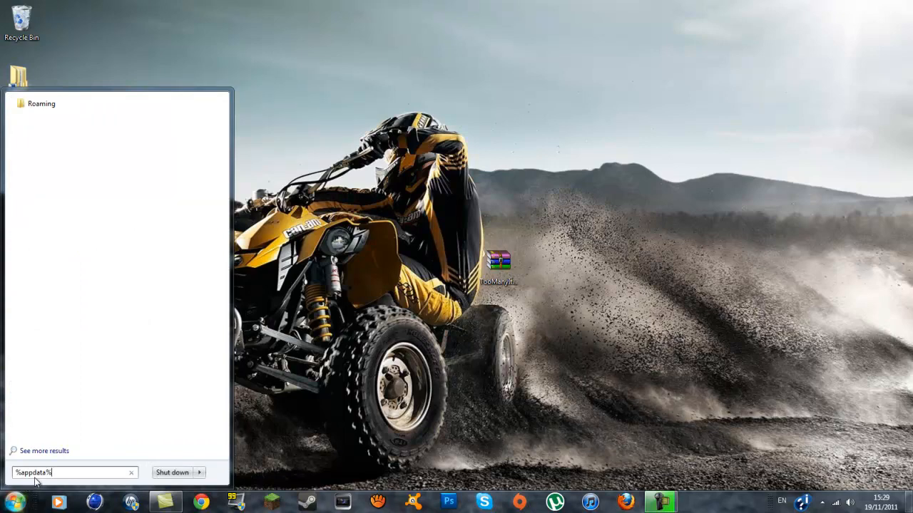
mouse_move(120, 155)
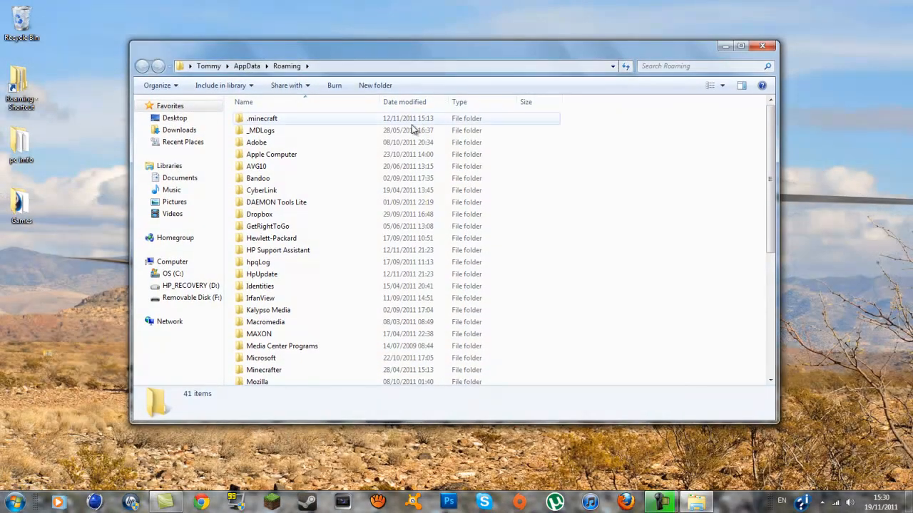
Go into .minecraft, then its bin folder, and select minecraft.jar.
double_click(263, 118)
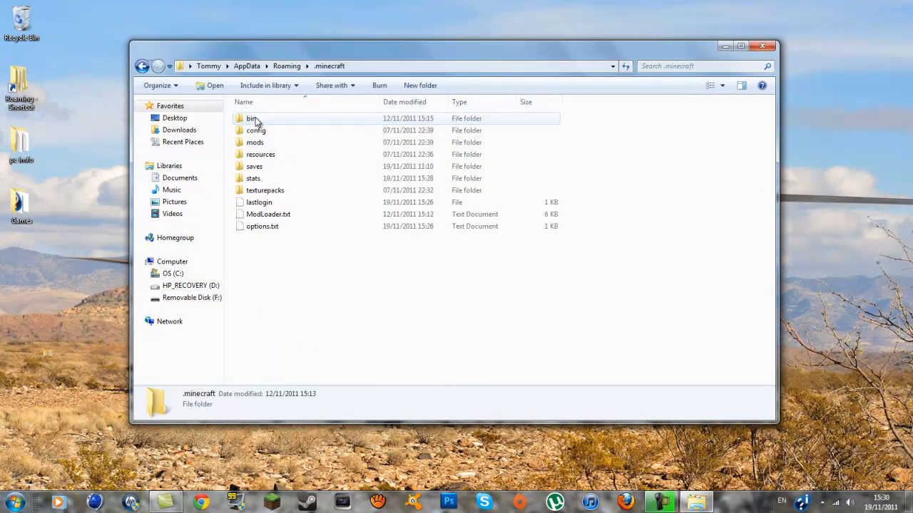
left_click(604, 216)
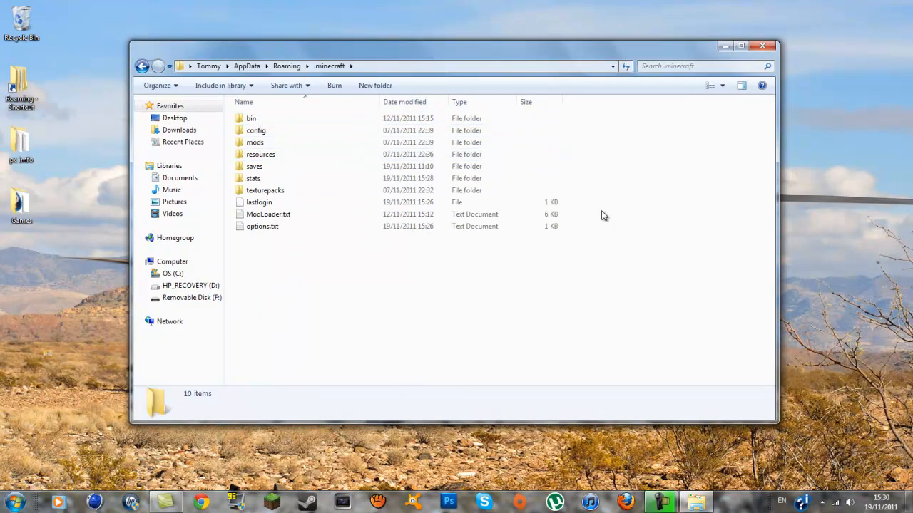
mouse_move(223, 26)
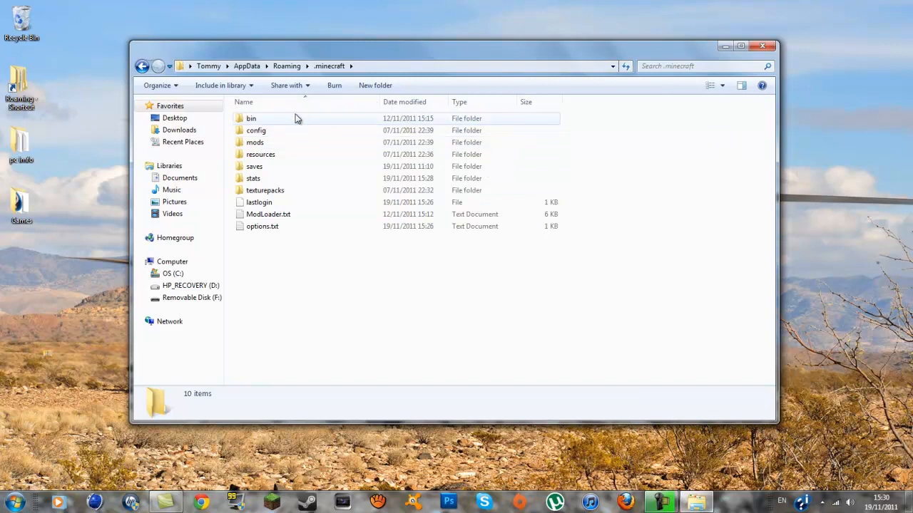
mouse_move(251, 118)
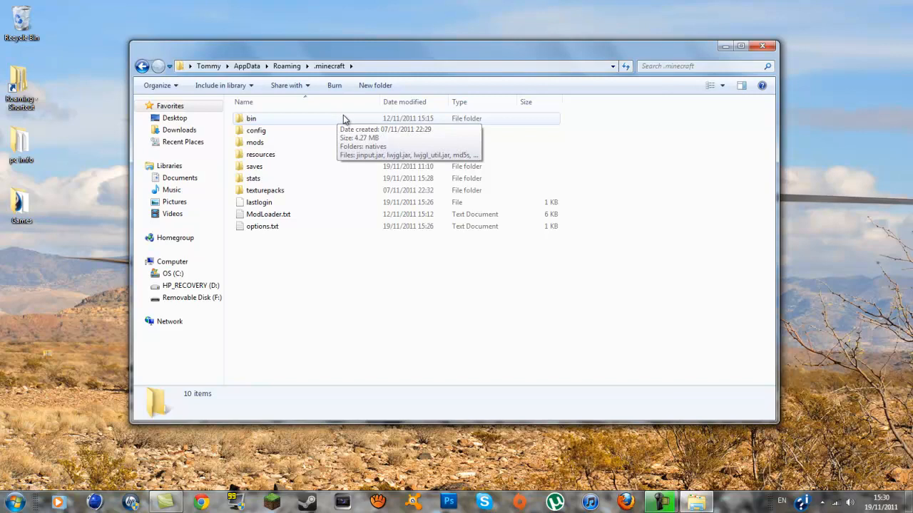
left_click(250, 118)
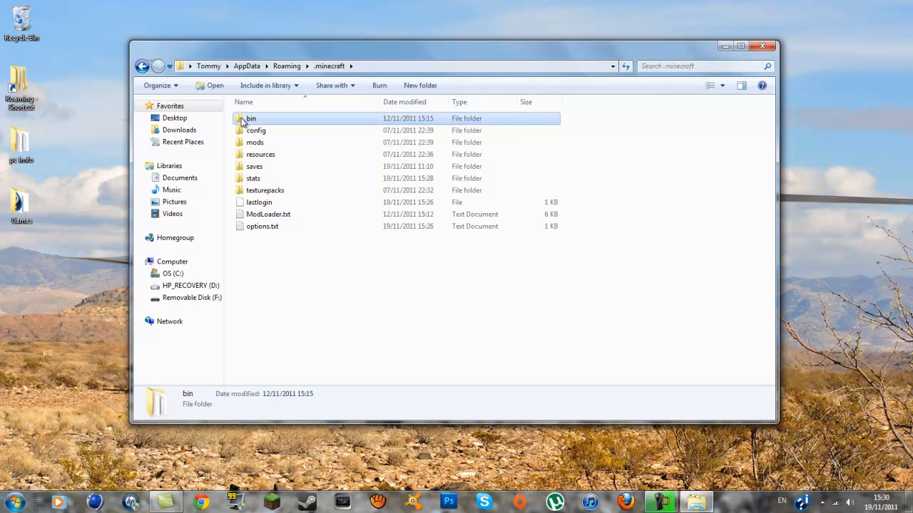
double_click(251, 118)
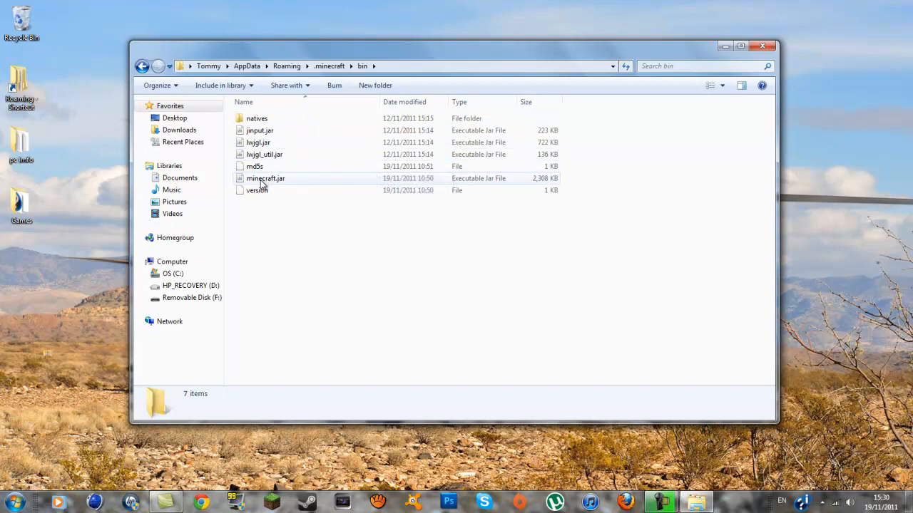
left_click(265, 179)
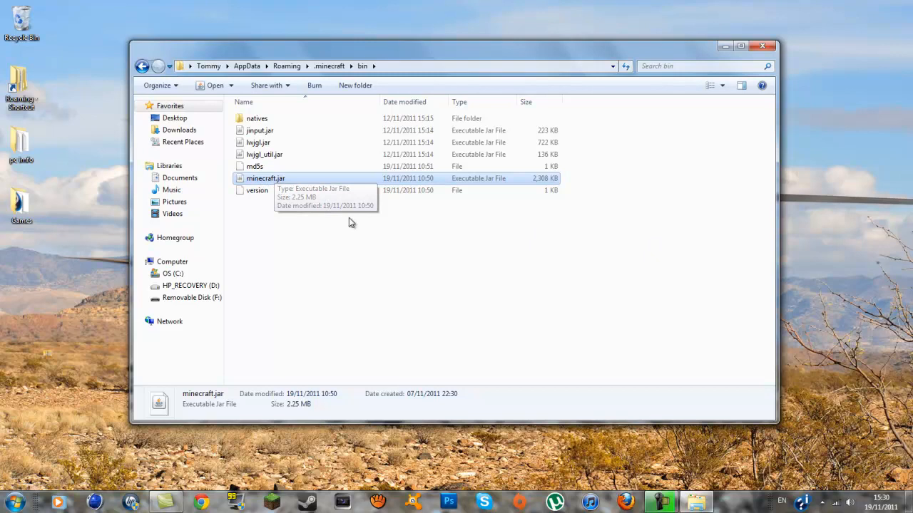
mouse_move(231, 197)
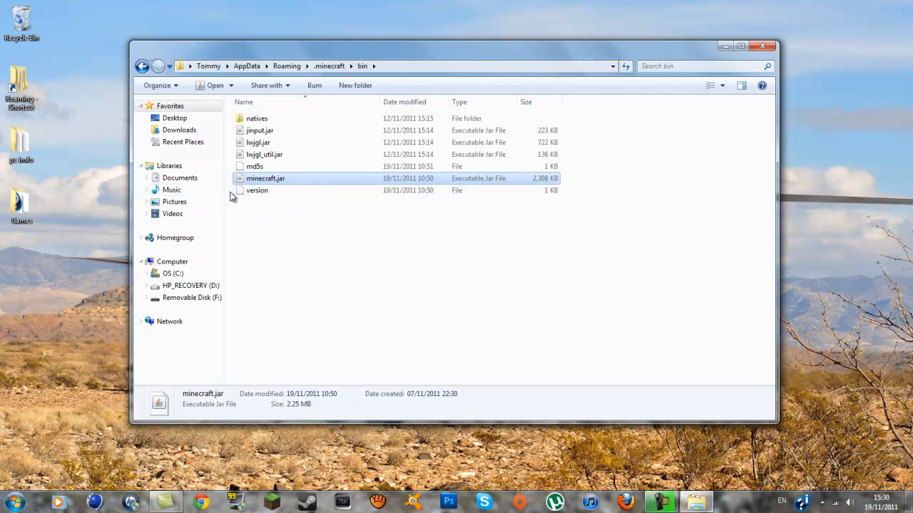
mouse_move(294, 183)
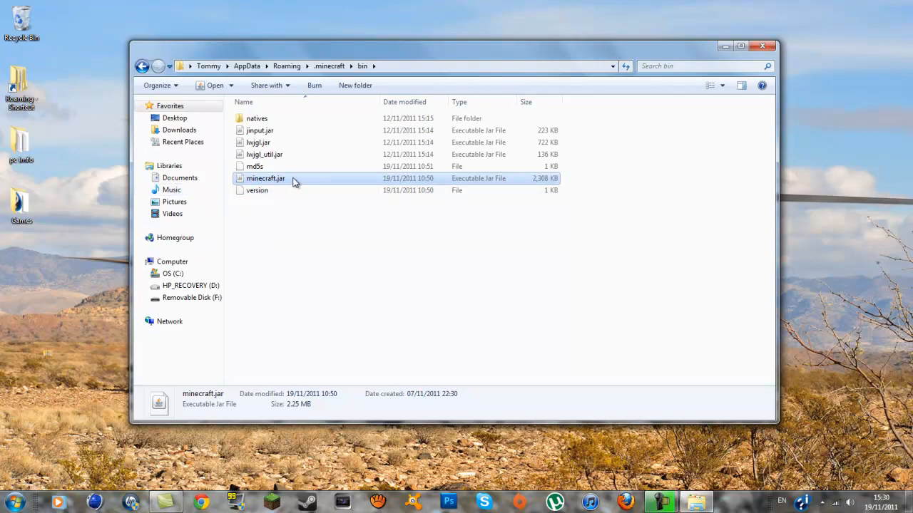
Open minecraft.jar with WinRAR archiver from its context menu.
right_click(265, 179)
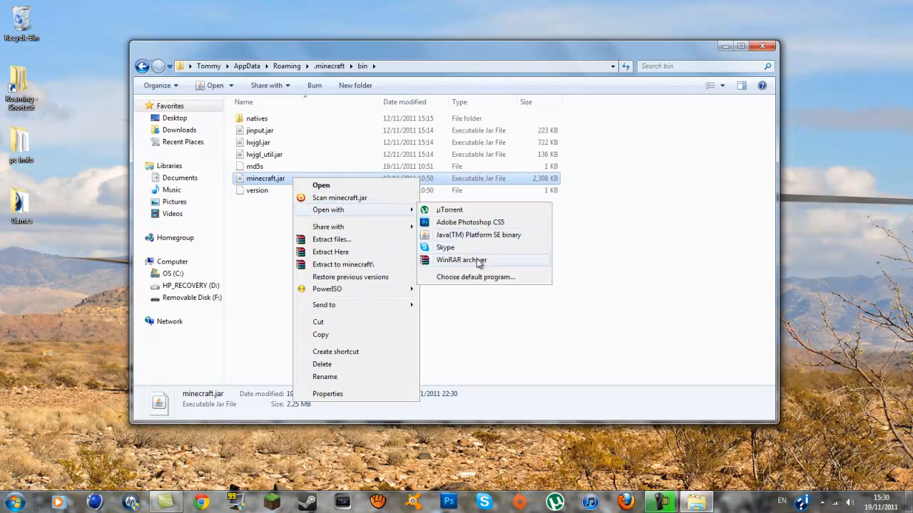
left_click(461, 259)
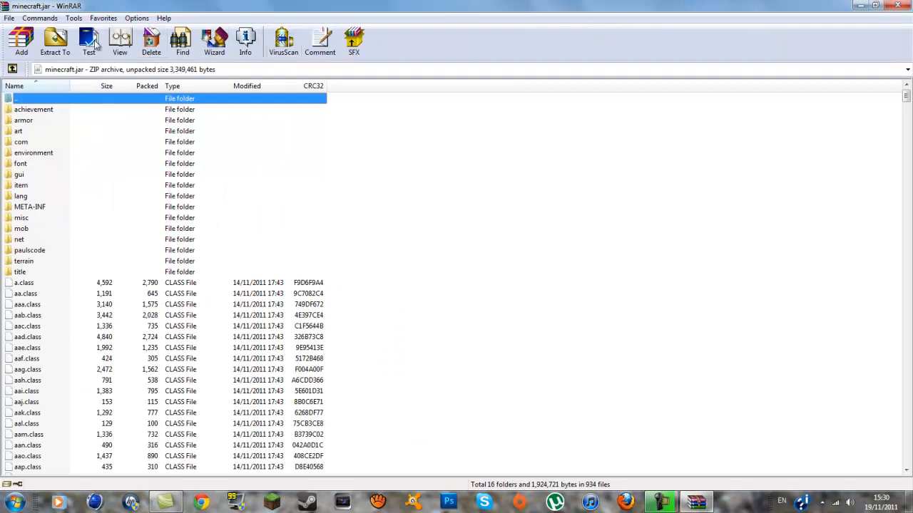
mouse_move(131, 293)
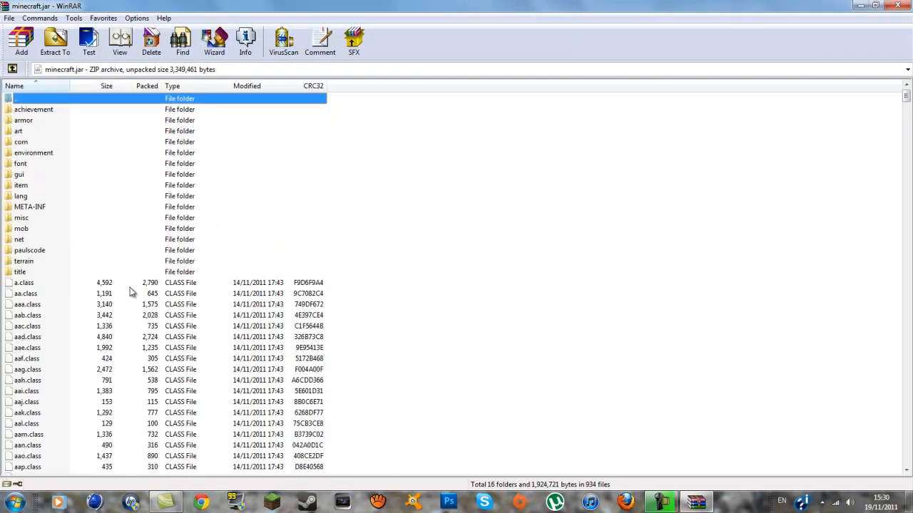
Delete the META-INF folder from the minecraft.jar archive and confirm.
left_click(30, 207)
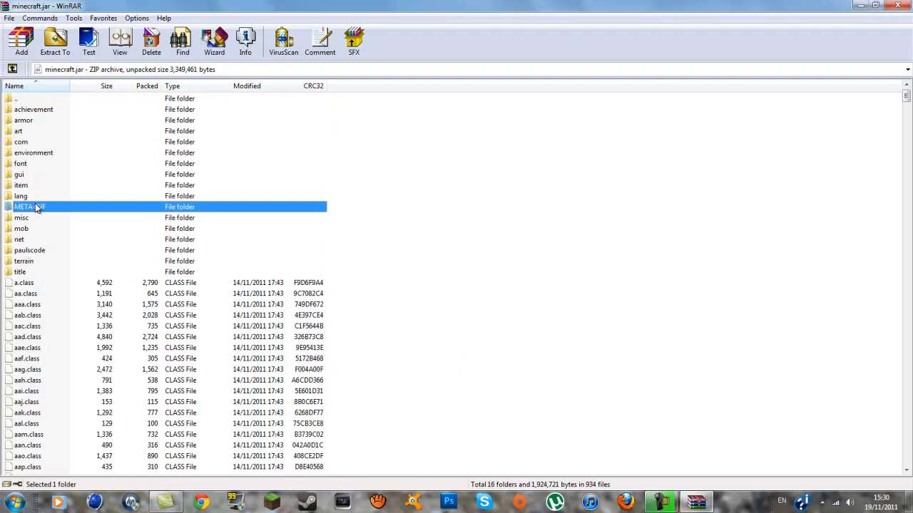
right_click(29, 206)
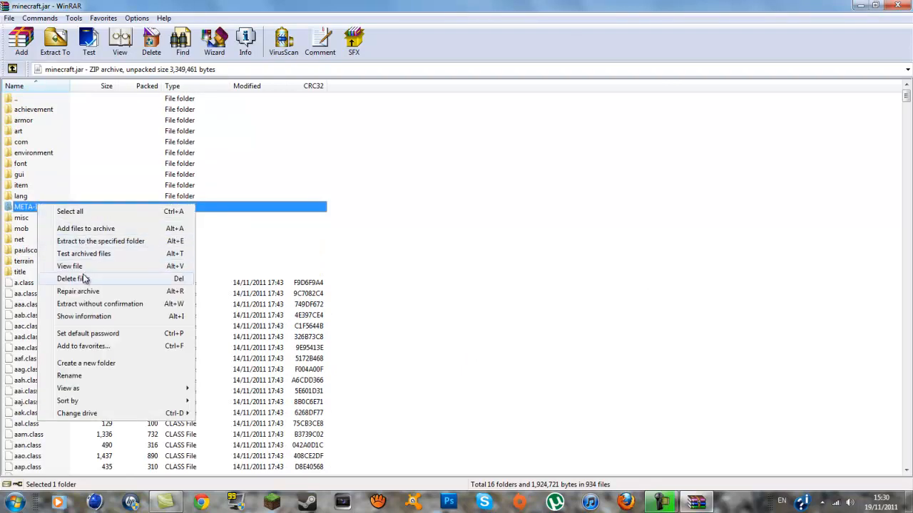
left_click(71, 278)
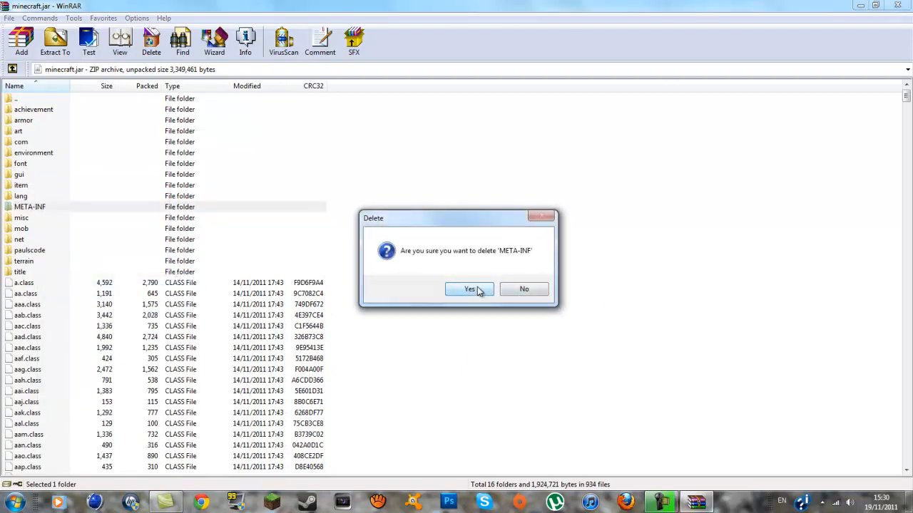
left_click(468, 288)
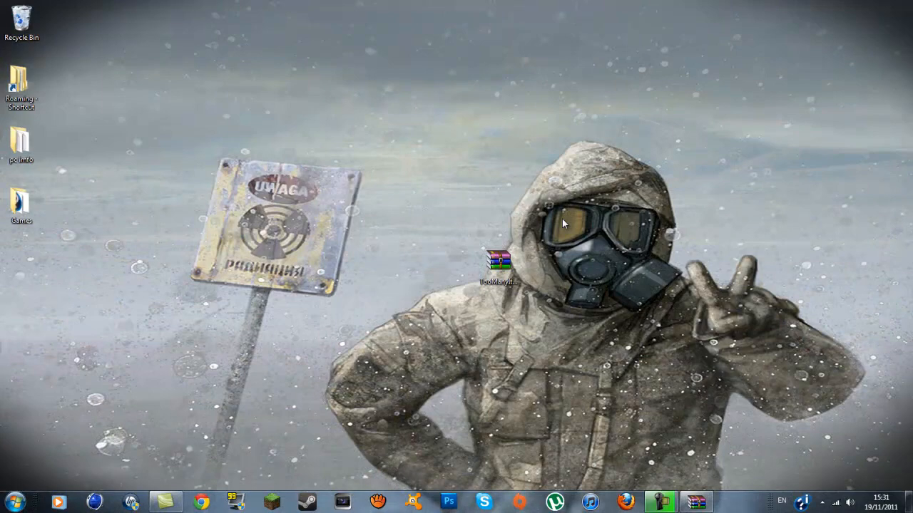
Select every file in the TooManyItems zip, add them into minecraft.jar, then close the zip.
double_click(496, 259)
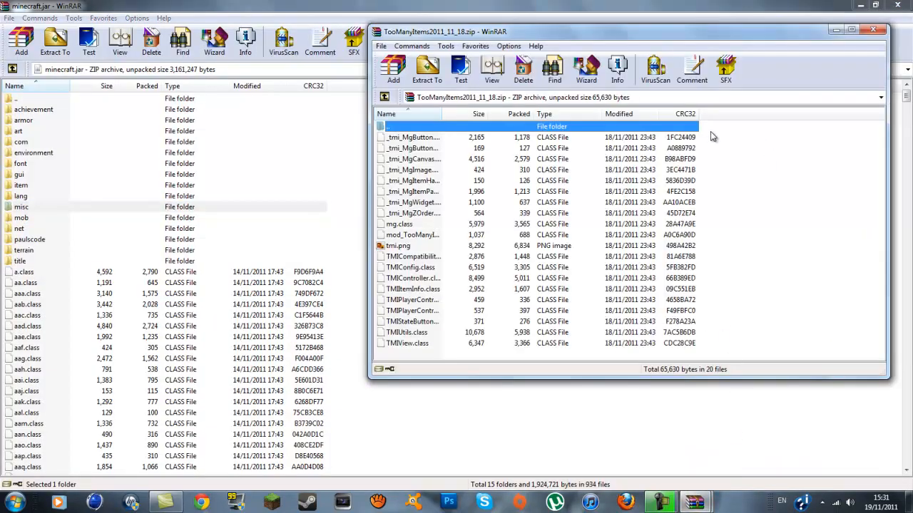
left_click(413, 137)
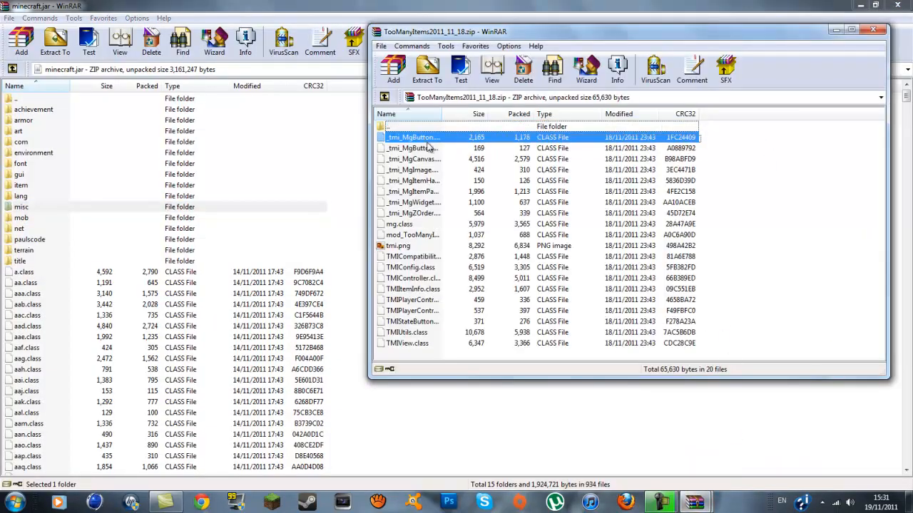
key("ctrl+a")
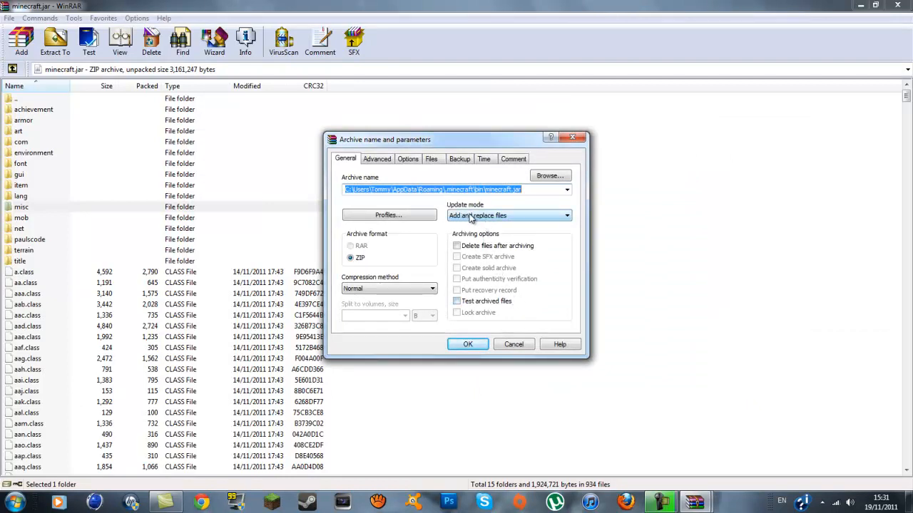
left_click(468, 344)
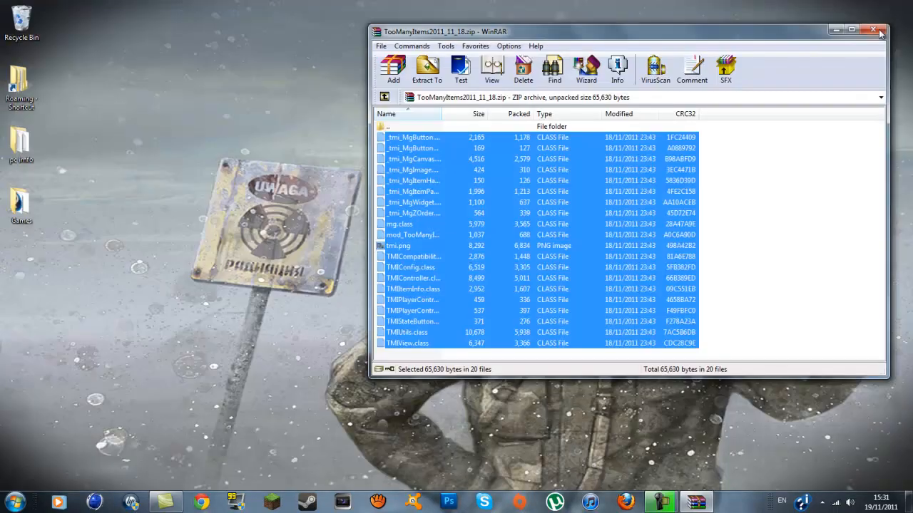
left_click(873, 32)
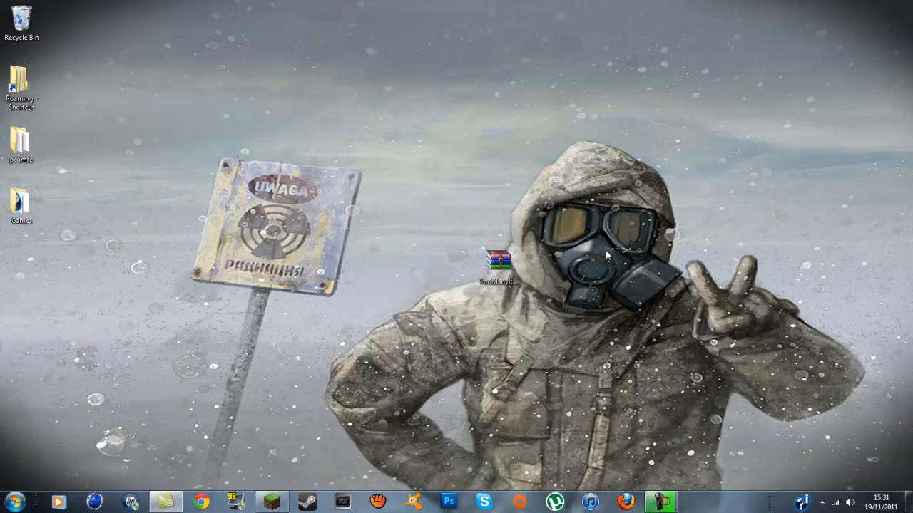
mouse_move(594, 234)
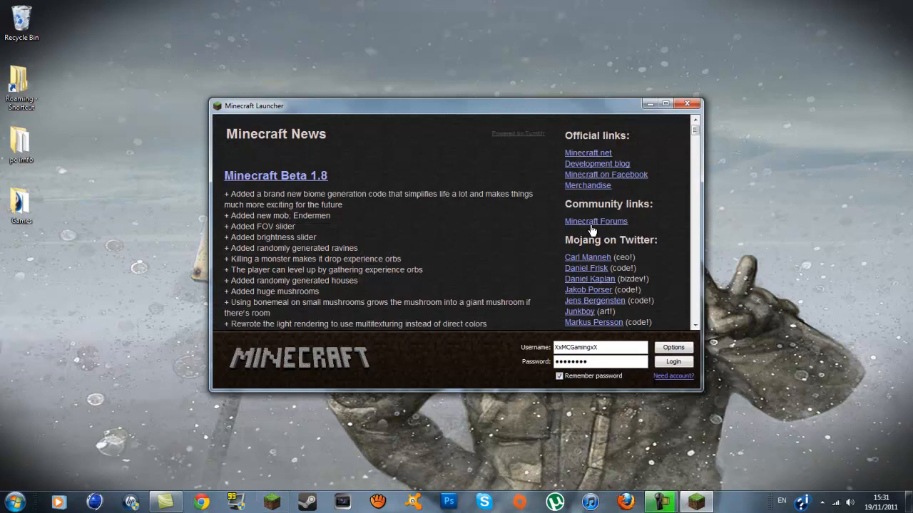
Log in from the Minecraft launcher so the game starts generating the world.
left_click(673, 362)
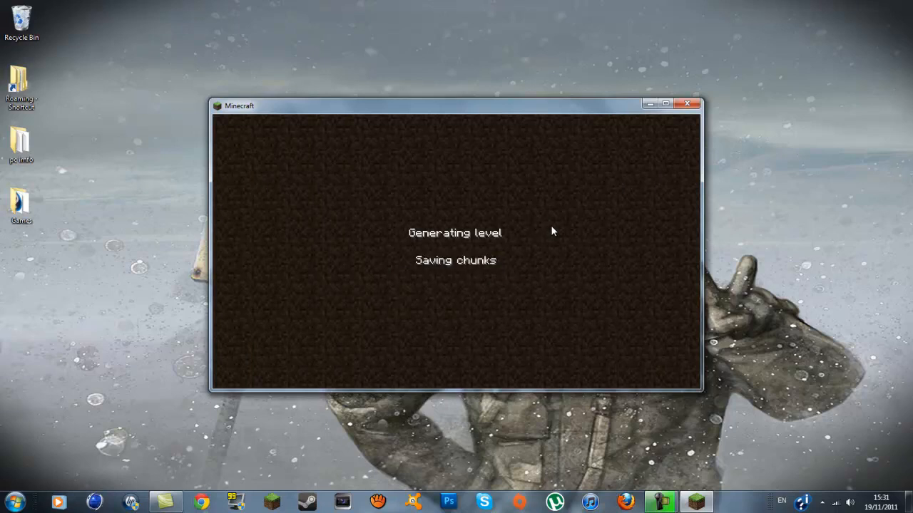
mouse_move(559, 261)
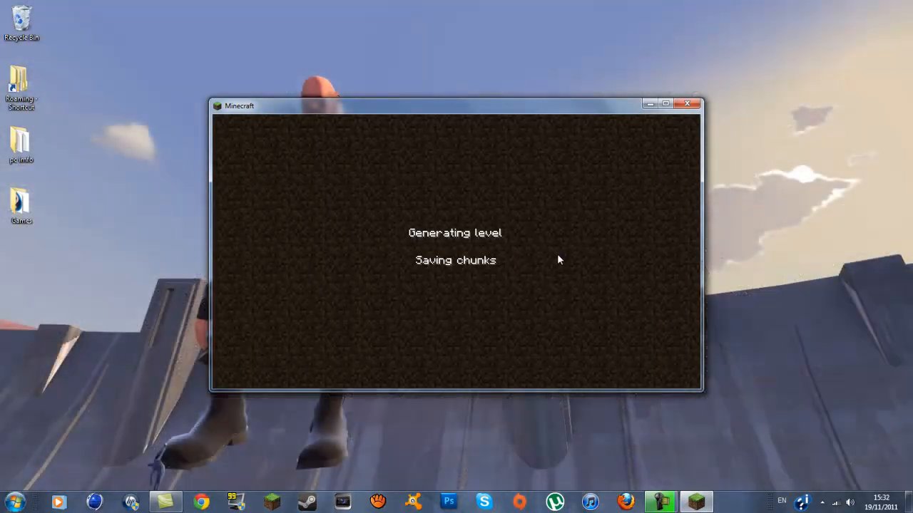
mouse_move(541, 220)
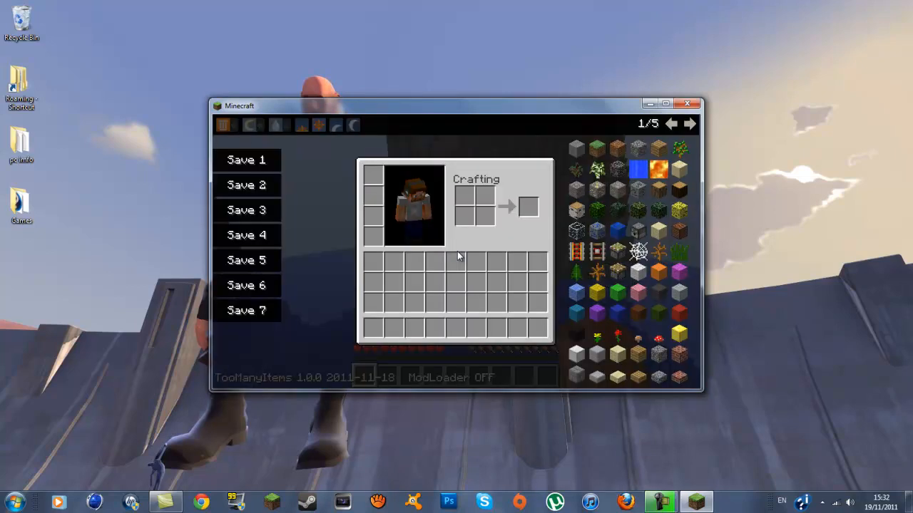
mouse_move(459, 373)
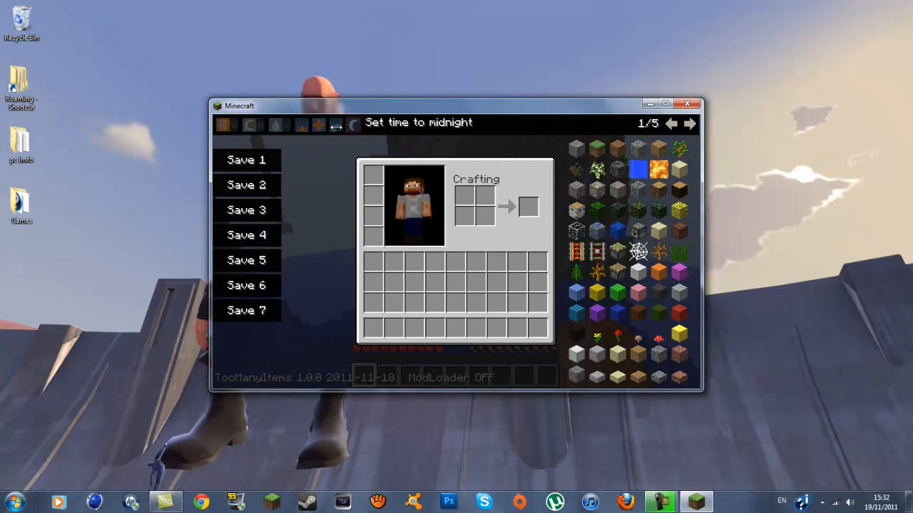
Set the time to midnight then sunrise with TooManyItems, and flip its item list to page 3/3.
left_click(354, 125)
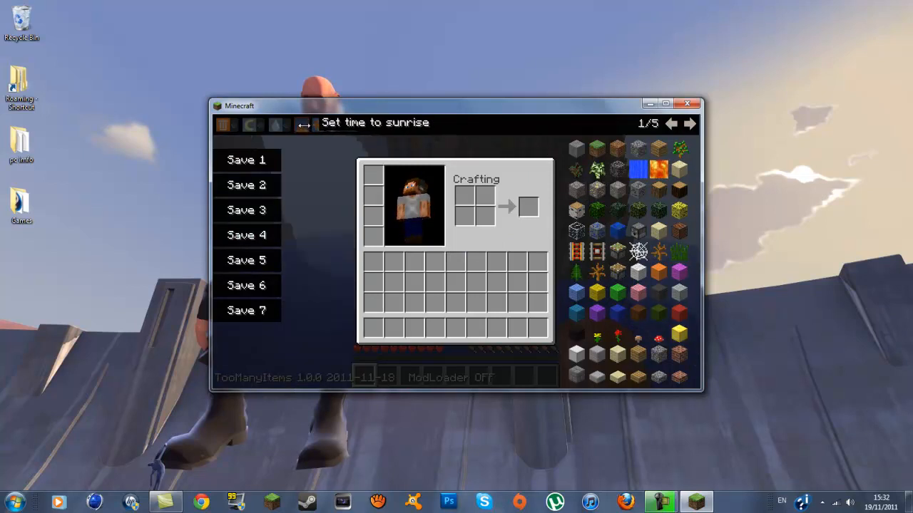
left_click(664, 103)
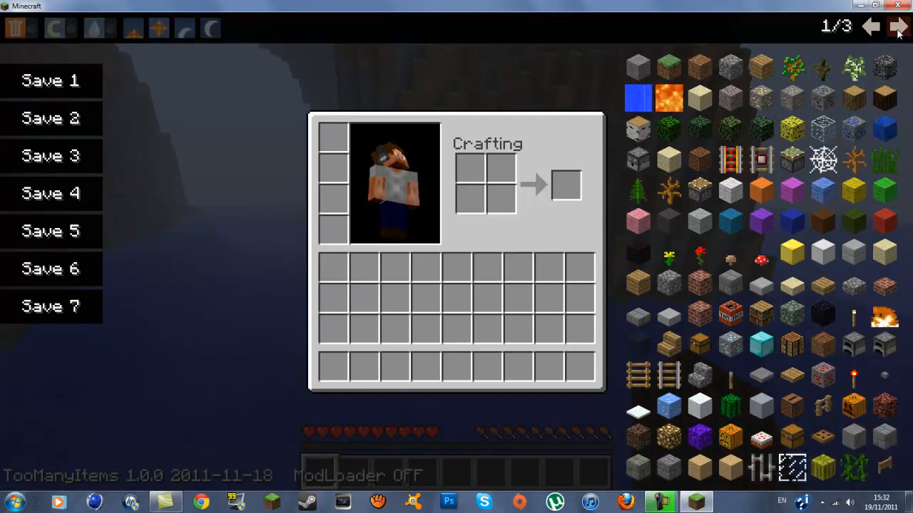
left_click(899, 26)
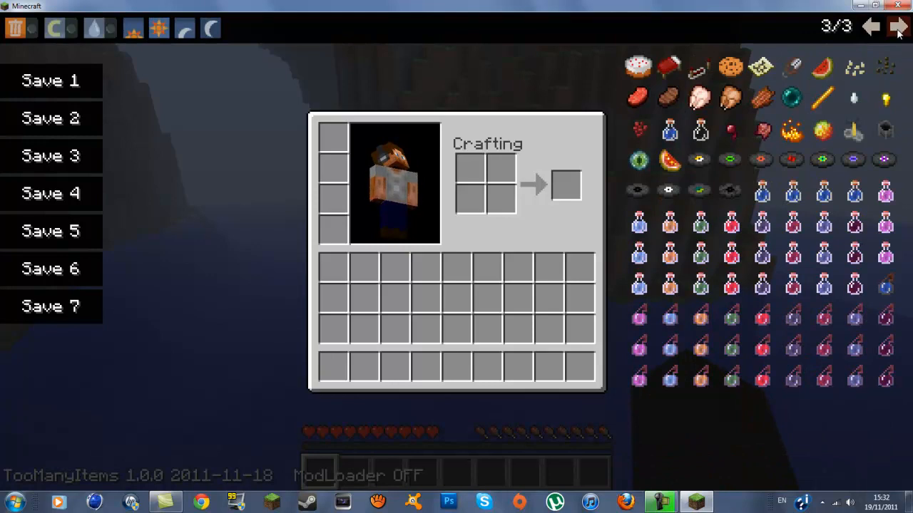
left_click(898, 26)
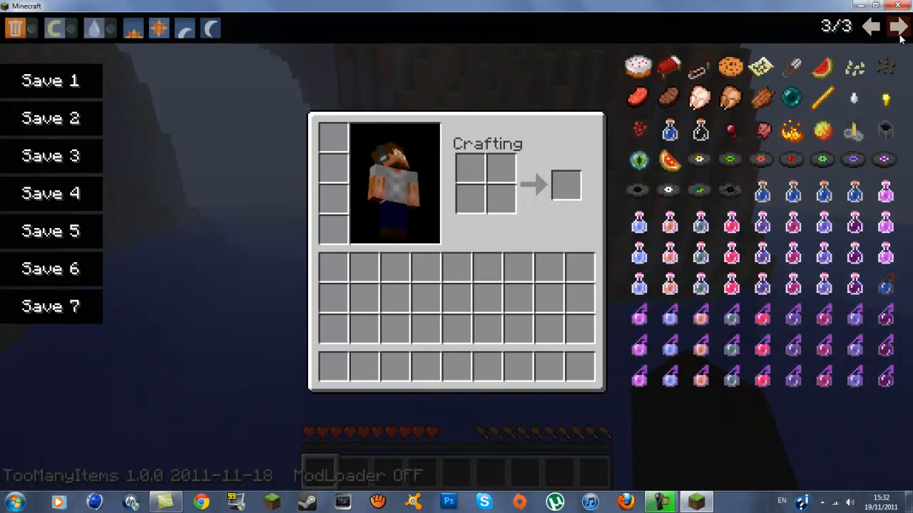